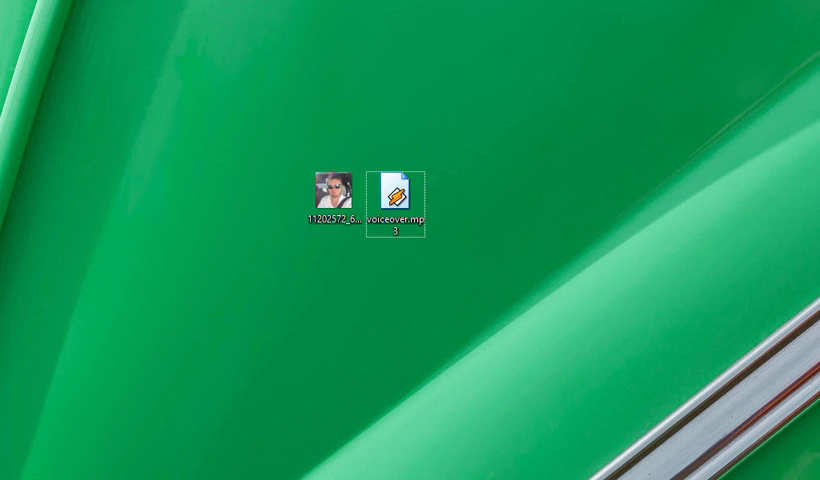
- Check the desktop photo's Properties to confirm its file type is 'JPG File'
click(397, 195)
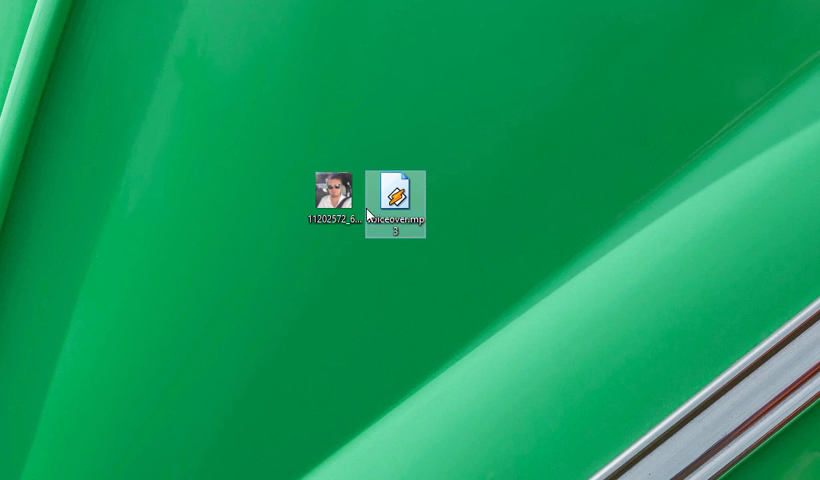
mouse_move(327, 190)
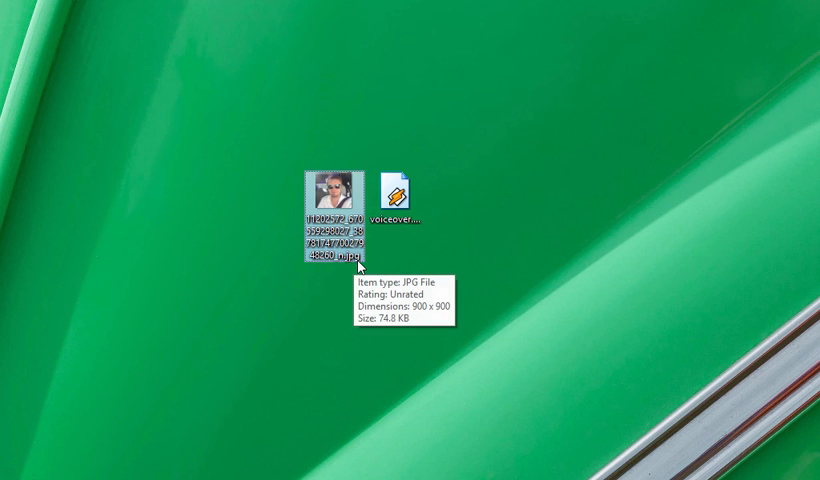
mouse_move(398, 205)
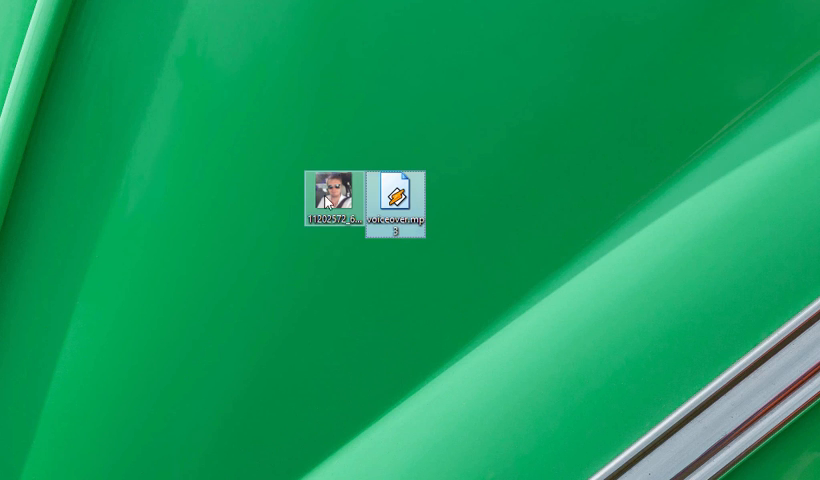
mouse_move(325, 190)
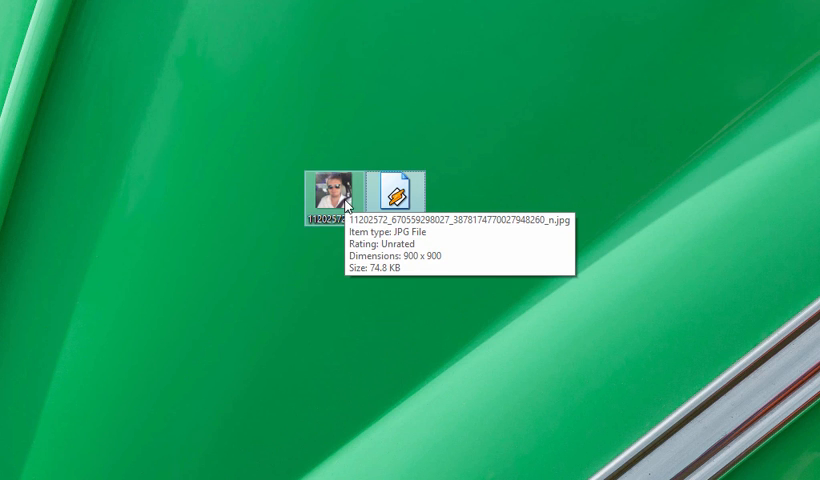
mouse_move(390, 190)
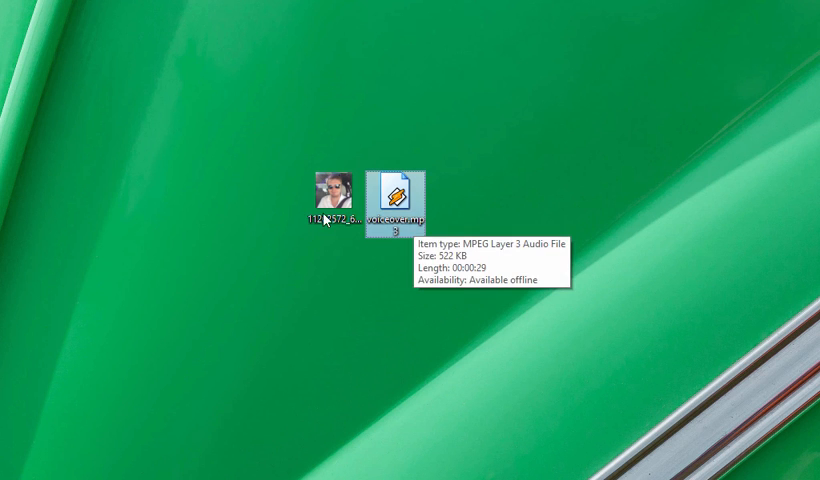
right_click(328, 190)
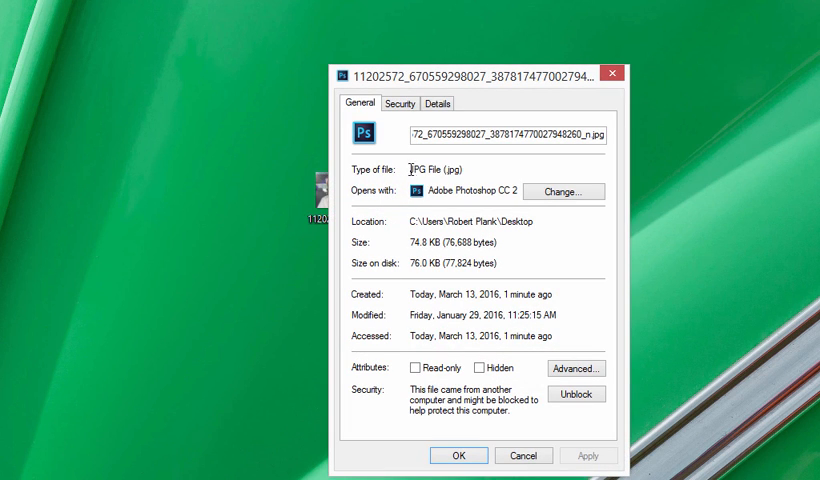
double_click(419, 169)
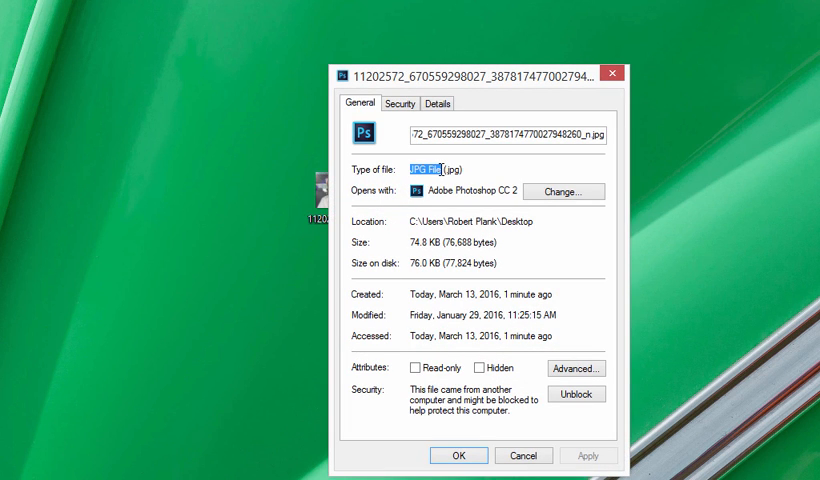
click(524, 455)
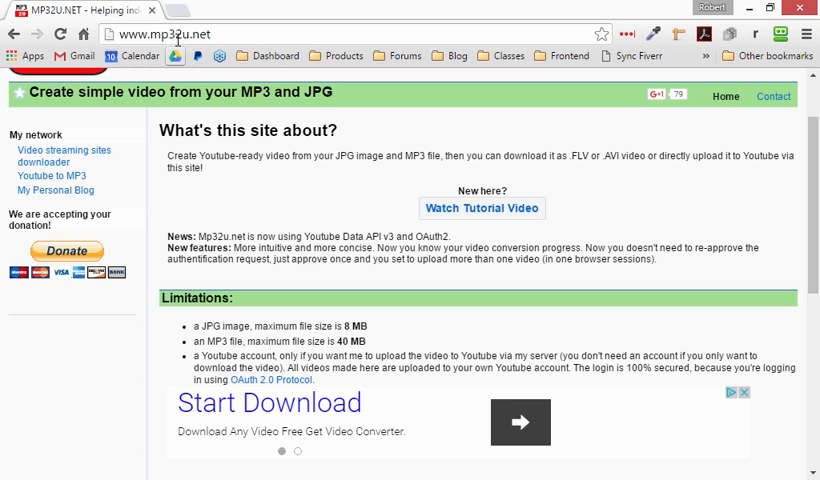
- Go to mp32u.net and review its limits: 8 MB for JPG, 40 MB for MP3
click(170, 33)
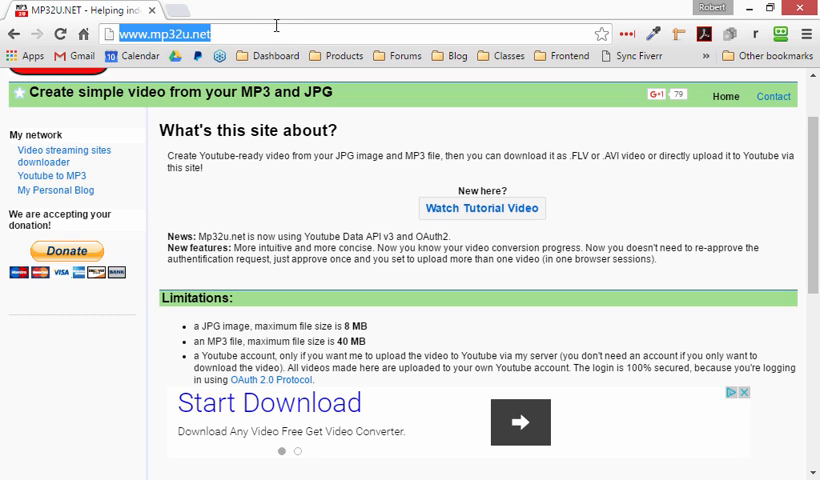
text(mp3u)
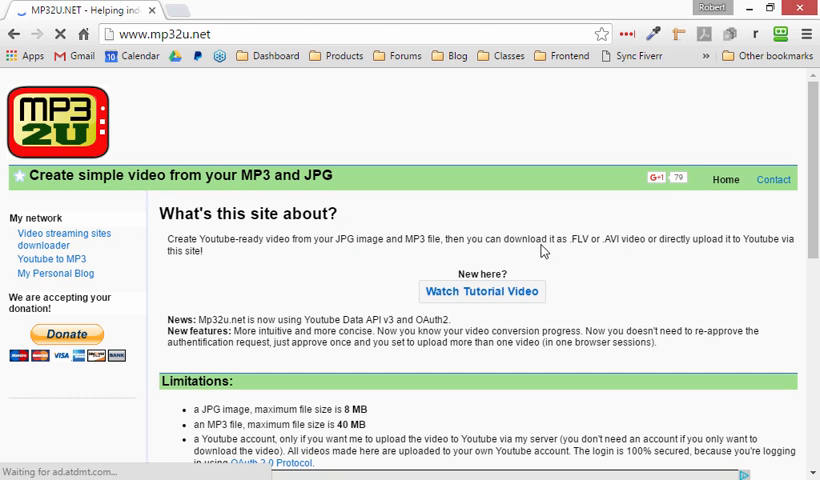
scroll(down, 3)
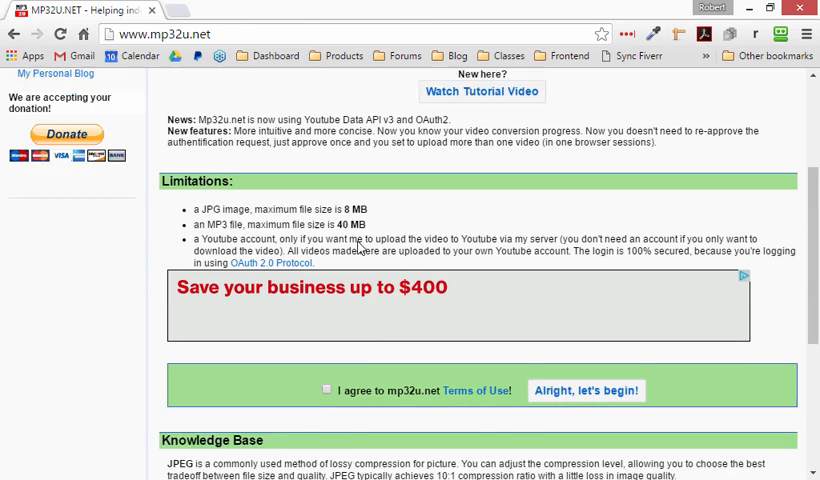
scroll(down, 3)
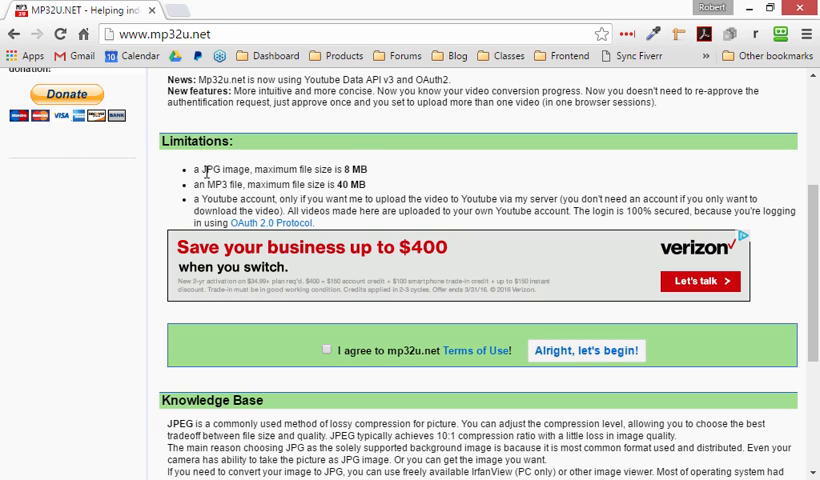
double_click(236, 169)
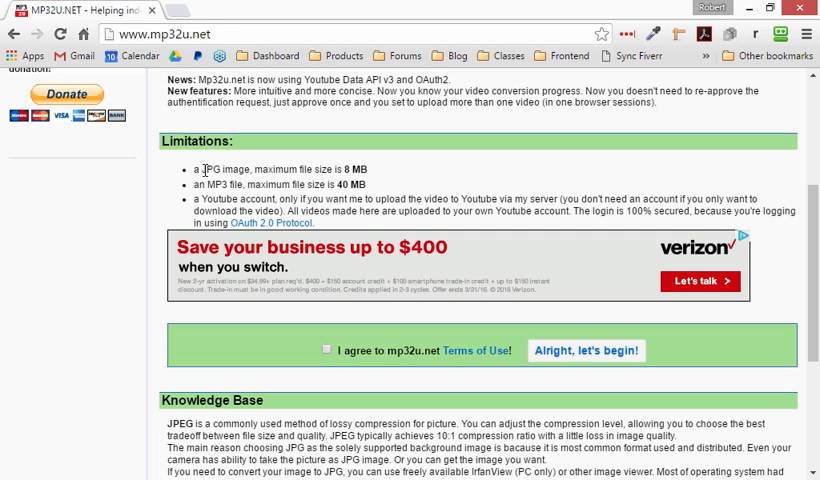
double_click(346, 169)
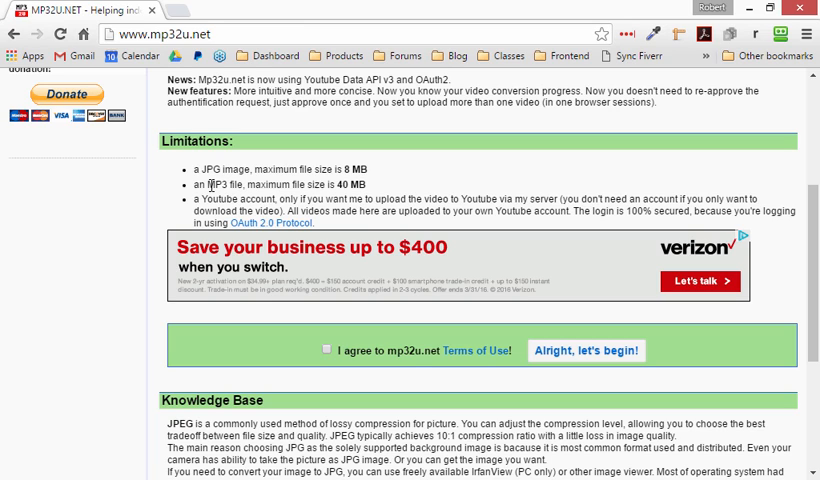
mouse_move(343, 185)
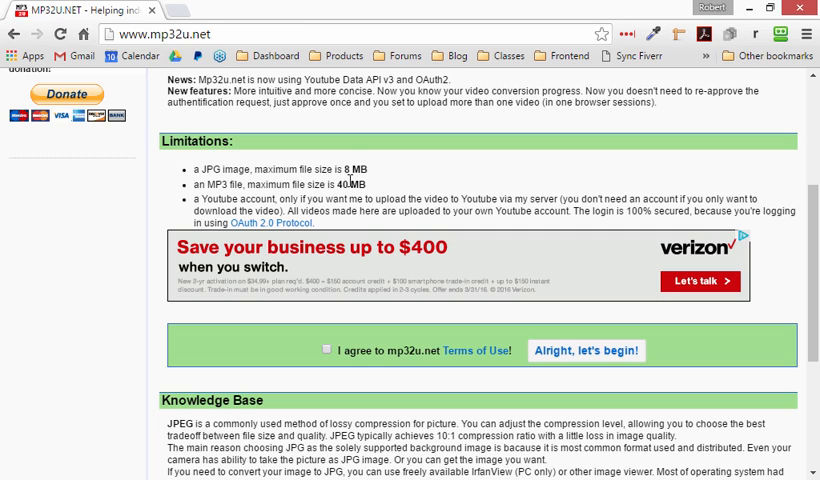
mouse_move(342, 367)
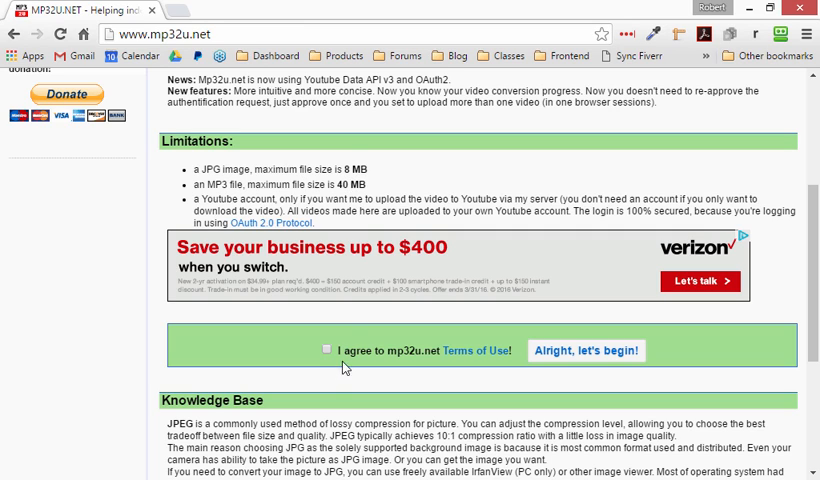
- Agree to mp32u.net's Terms of Use and begin the upload process
click(326, 350)
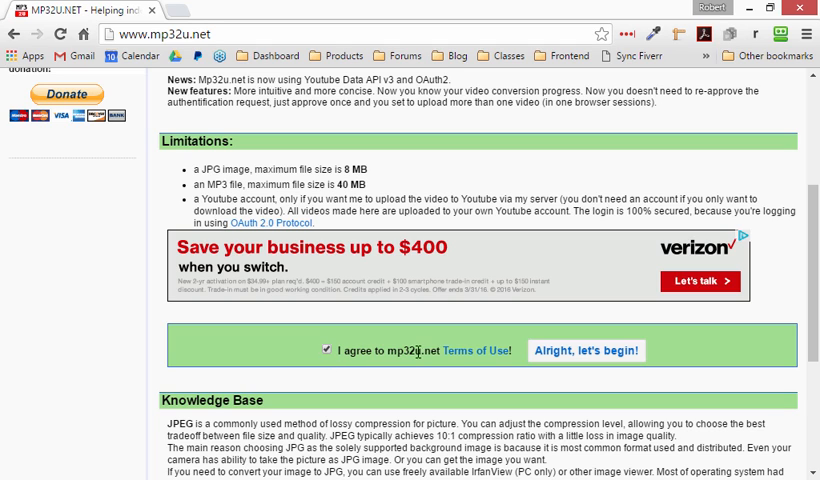
click(586, 351)
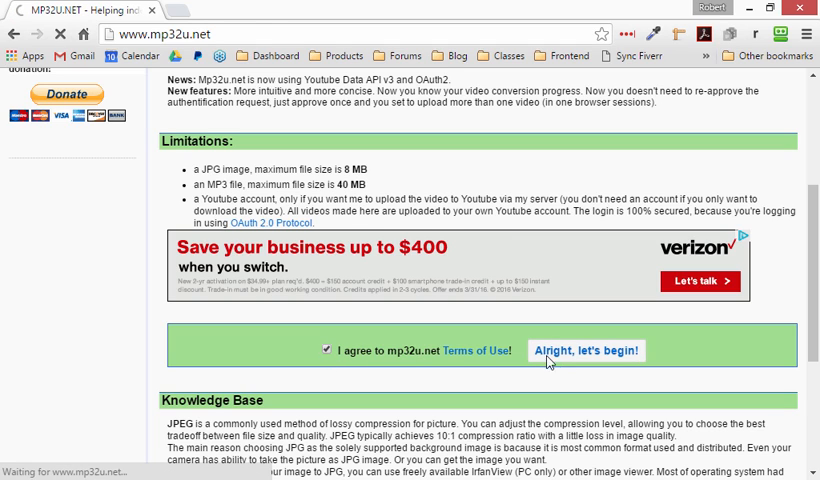
click(586, 350)
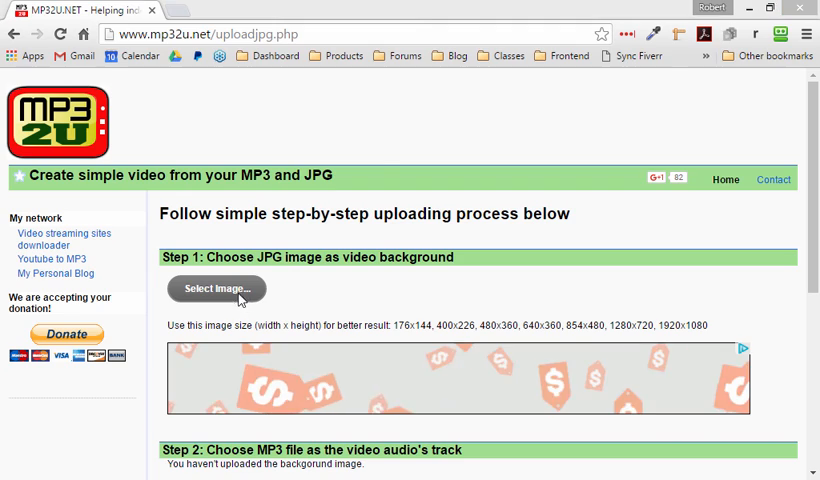
- Upload the JPG photo from the Desktop as the video background
click(216, 289)
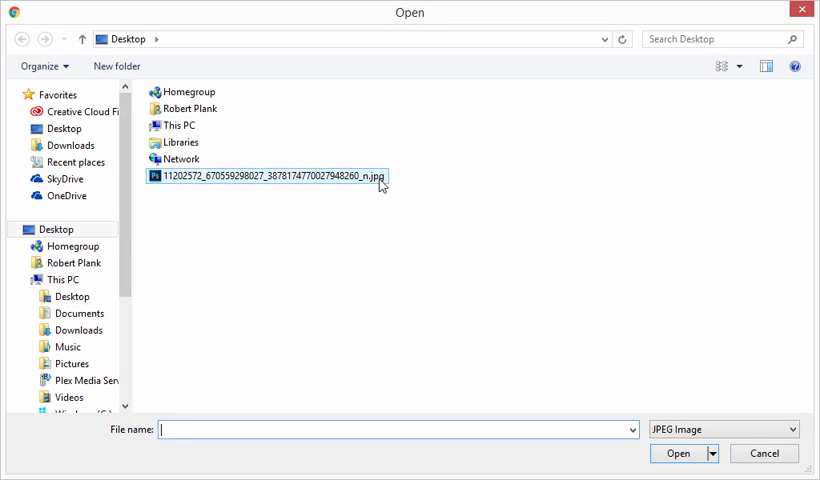
click(270, 177)
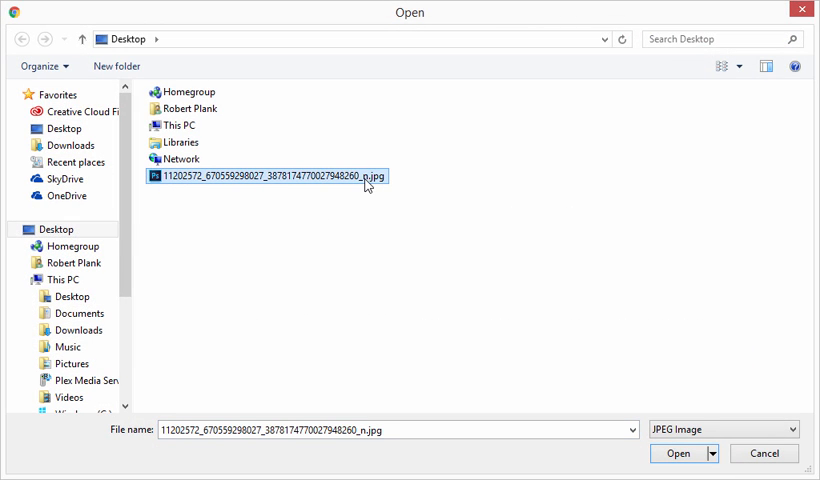
click(678, 453)
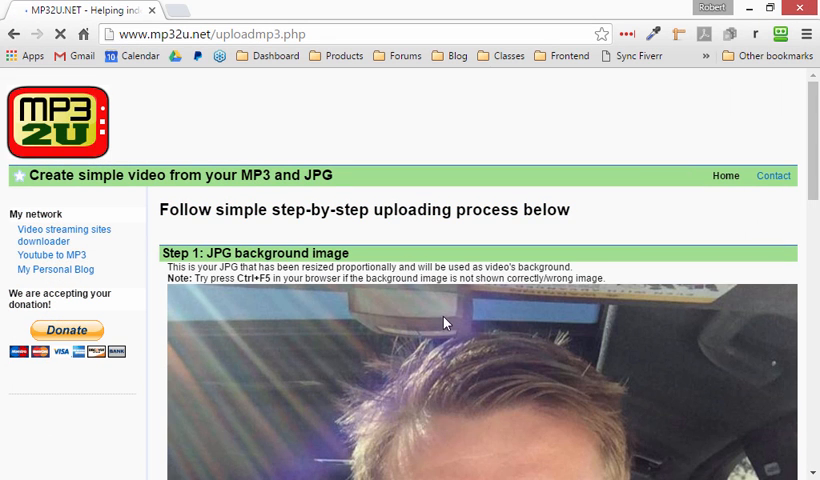
- Scroll past the resized background photo down to Step 2's audio upload
scroll(down, 3)
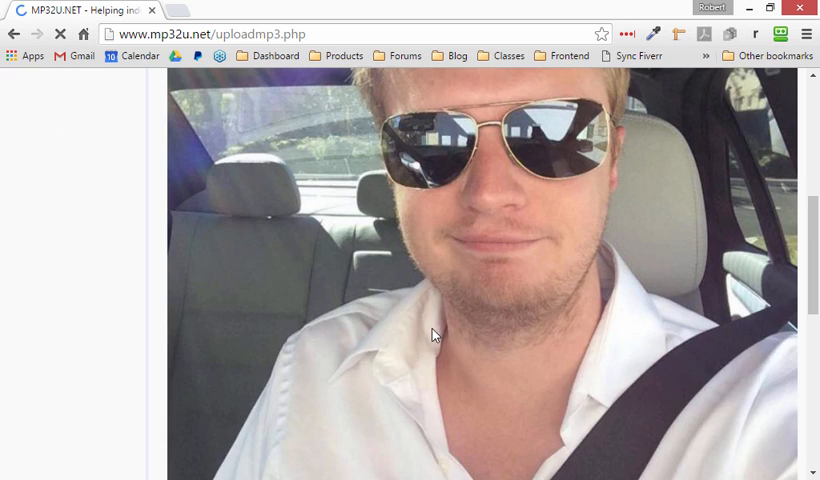
scroll(down, 3)
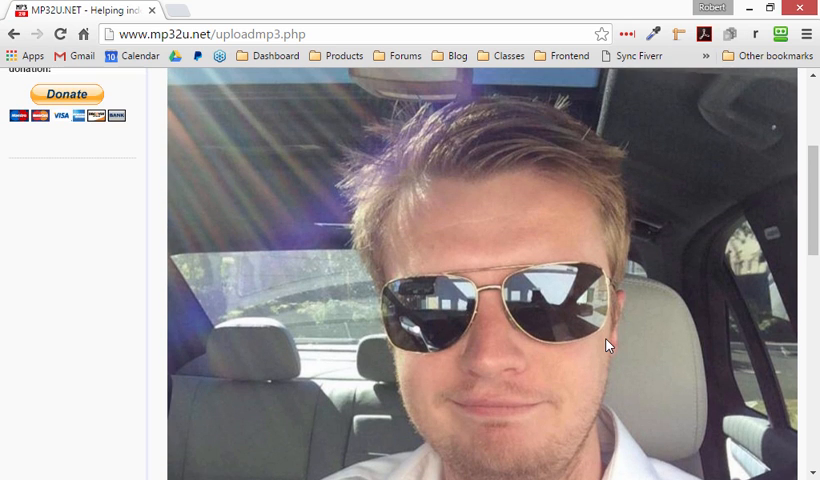
scroll(down, 3)
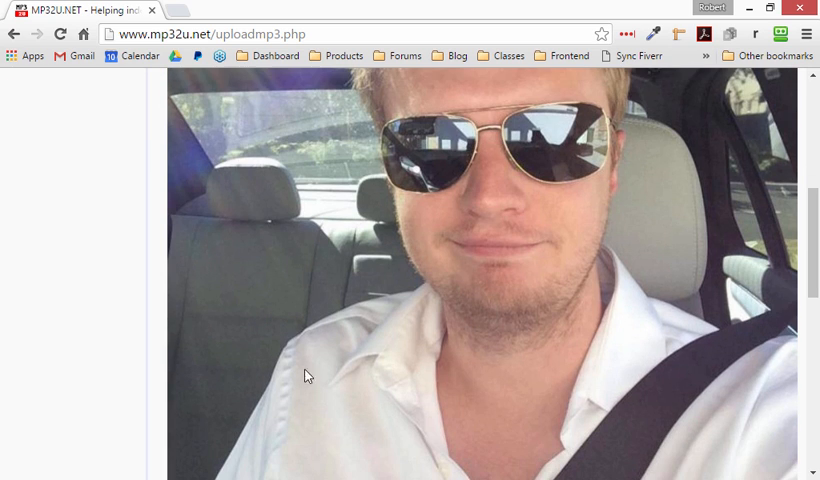
mouse_move(603, 371)
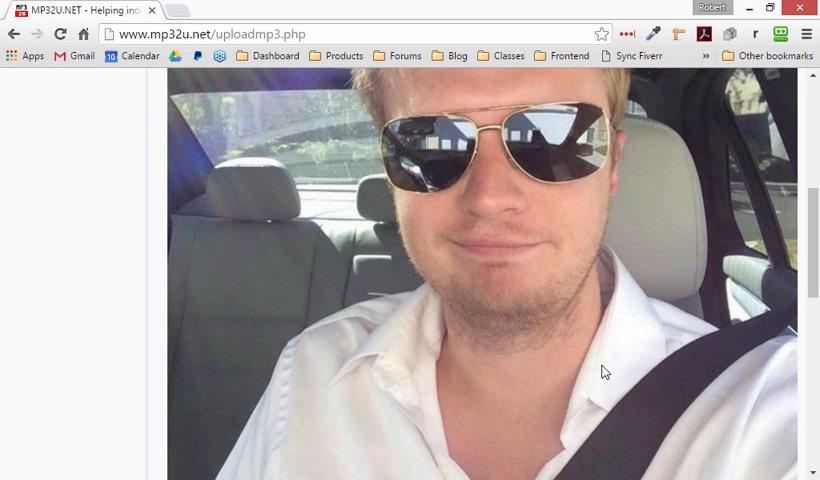
scroll(down, 3)
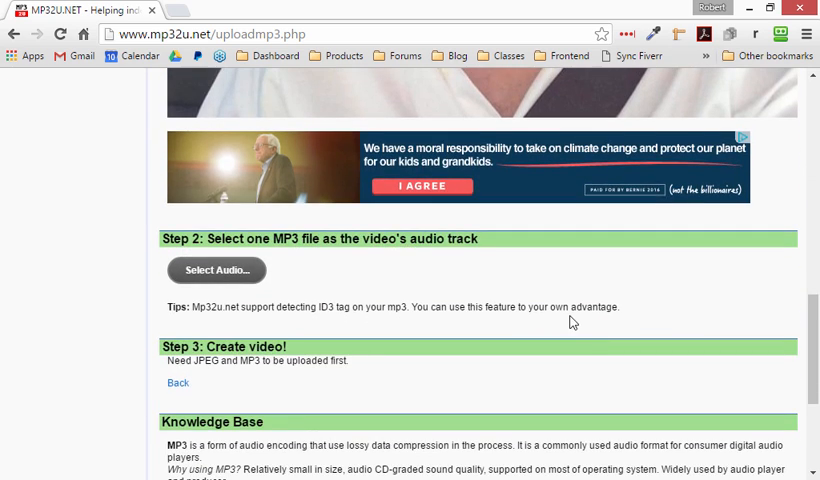
scroll(up, 3)
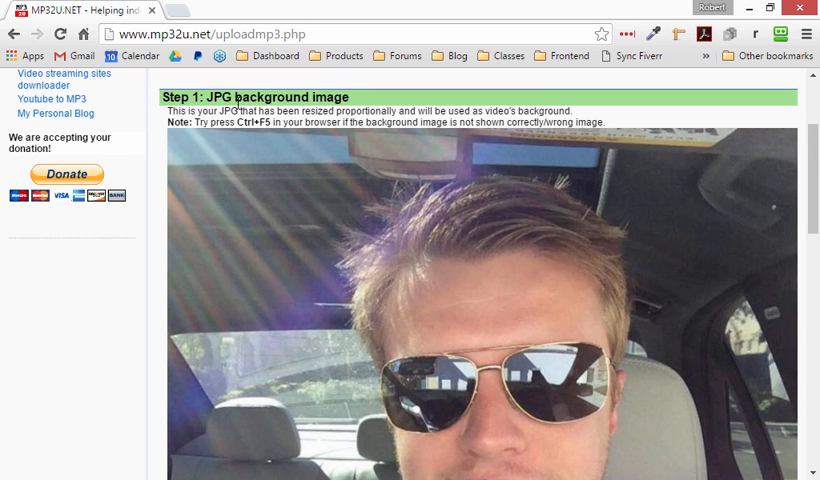
scroll(down, 3)
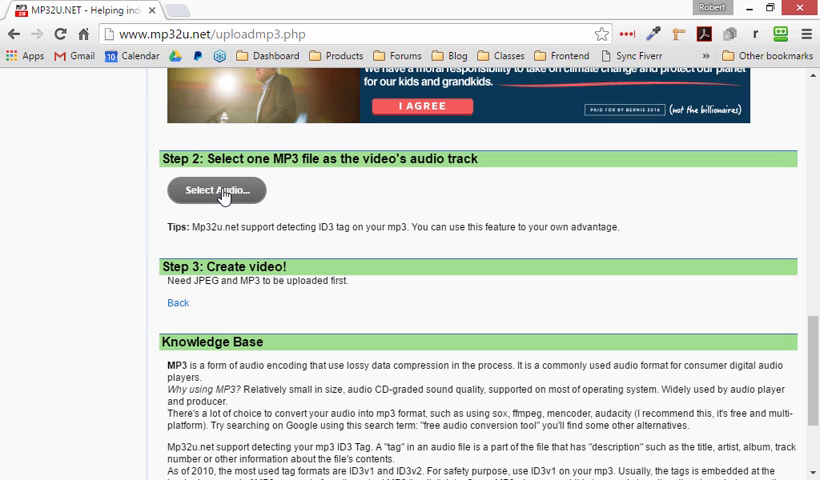
- Select voiceover.mp3 from the Desktop folder and upload it as the audio
click(216, 191)
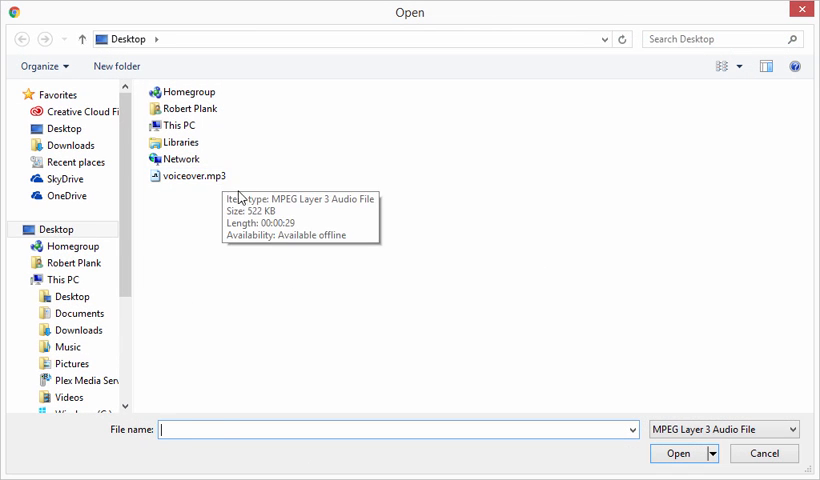
click(191, 176)
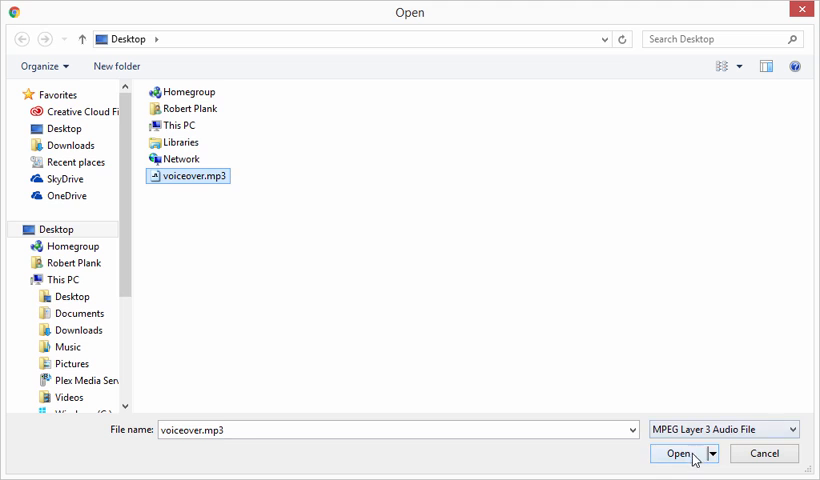
click(679, 453)
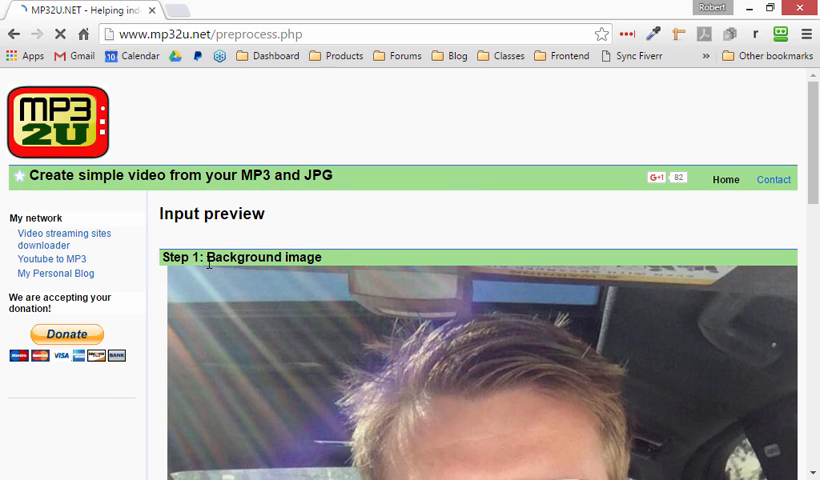
- Scroll to Step 3 and run 'Go create!' to build the video
scroll(down, 3)
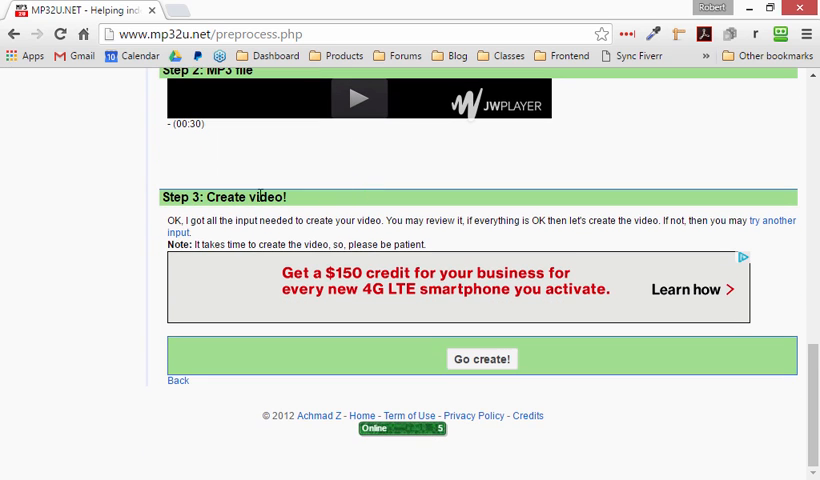
click(481, 358)
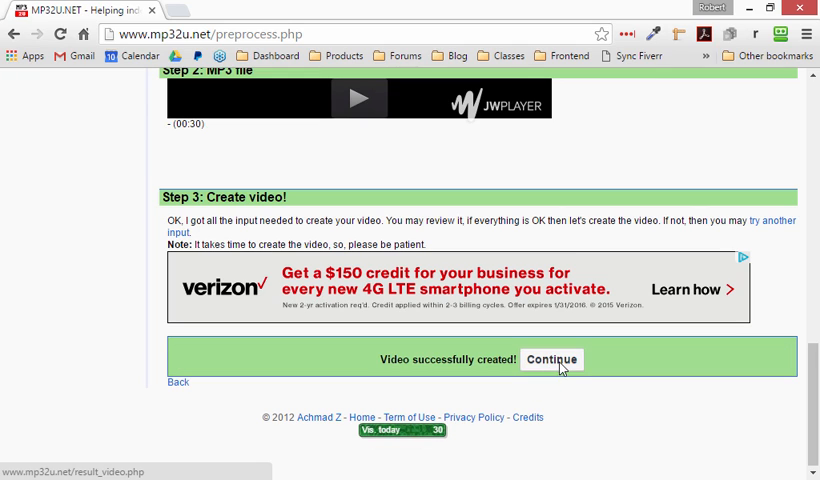
- Continue to the finished video's page and its 'Choose your action' section
click(551, 359)
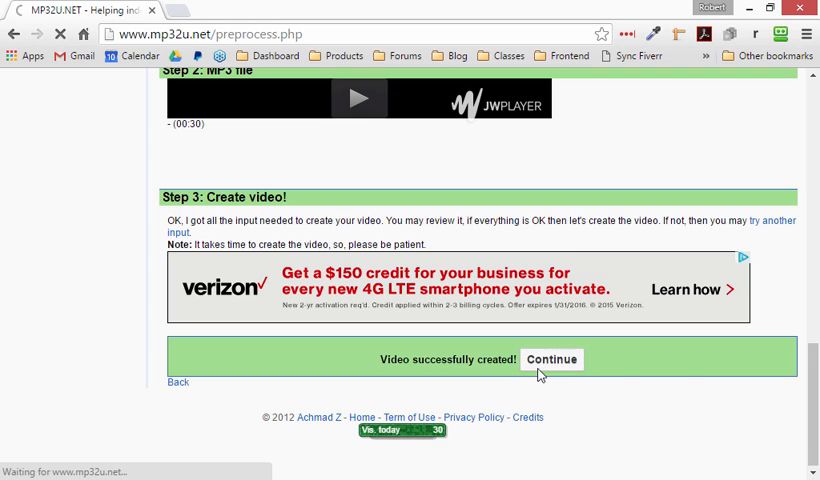
click(550, 359)
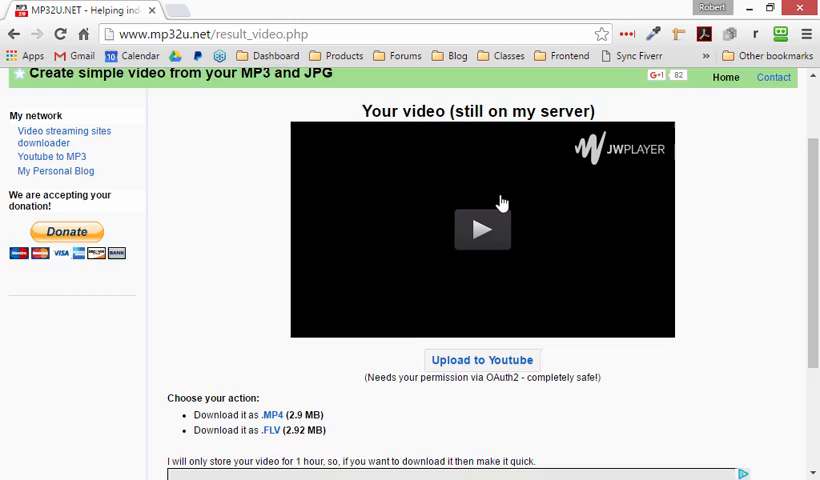
scroll(down, 3)
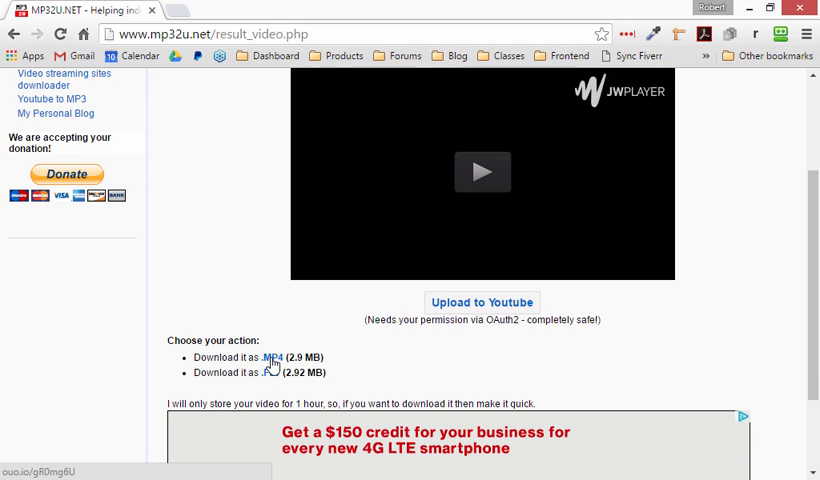
- Copy the .MP4 download link's address and follow the MP4 link
right_click(267, 358)
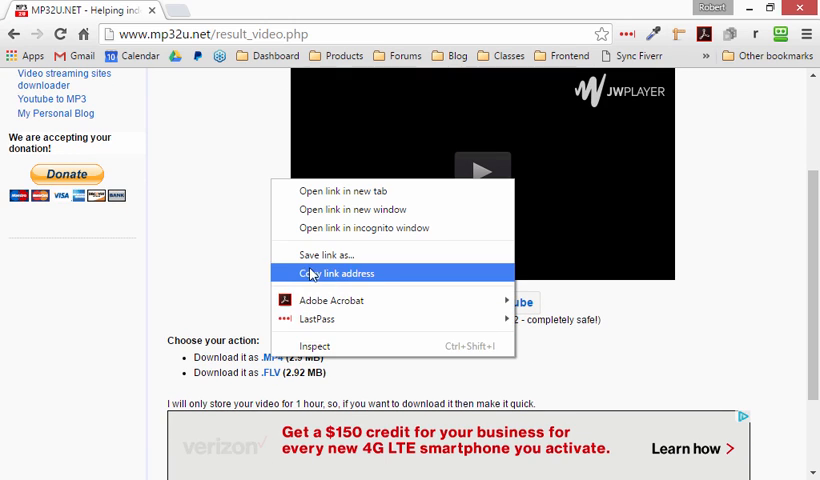
click(324, 254)
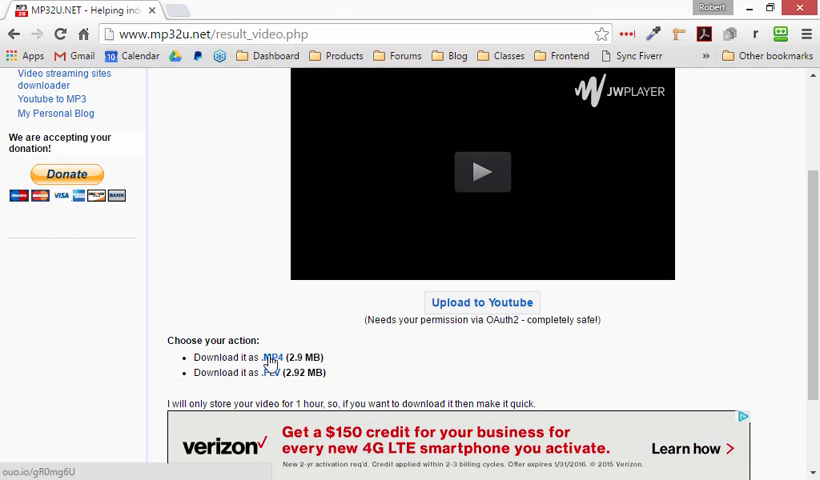
click(270, 357)
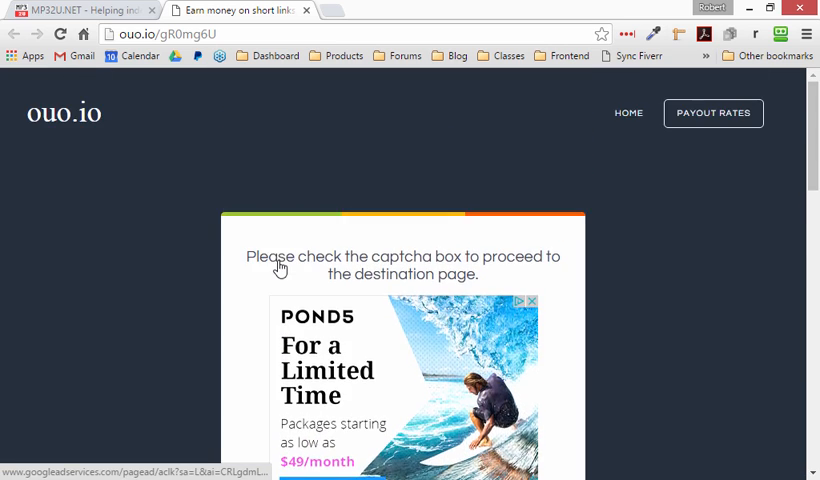
- Pass ouo.io's reCAPTCHA, wait out the countdown, and get the link
scroll(down, 3)
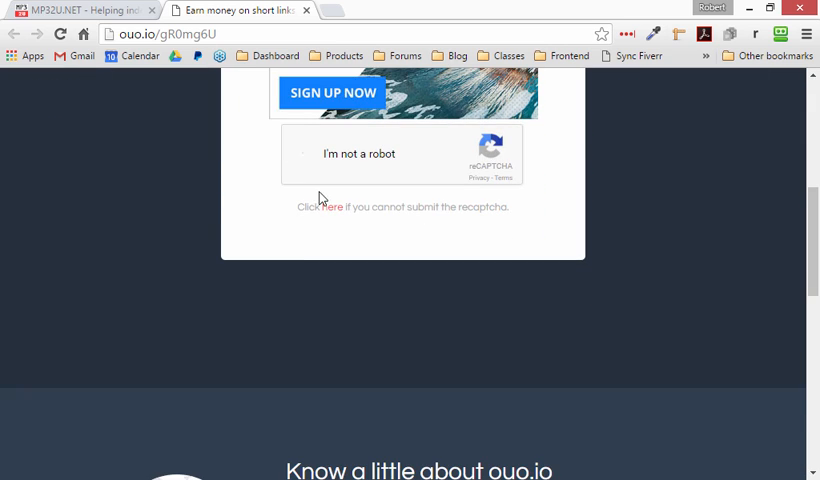
click(305, 154)
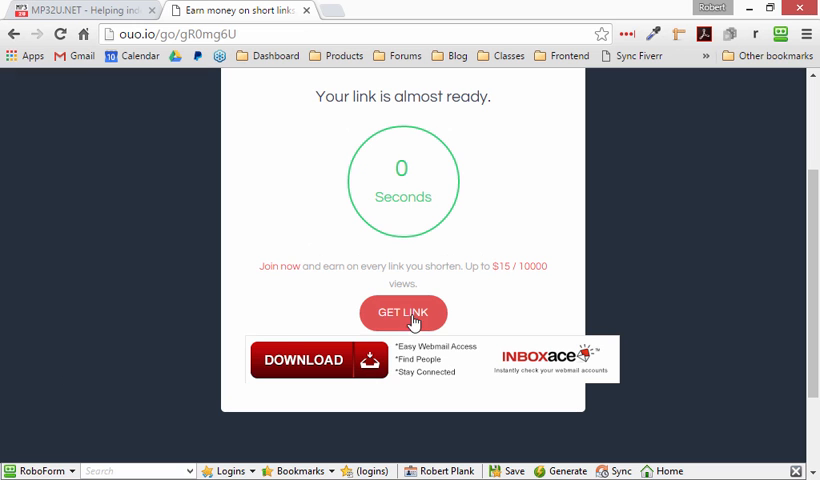
mouse_move(418, 315)
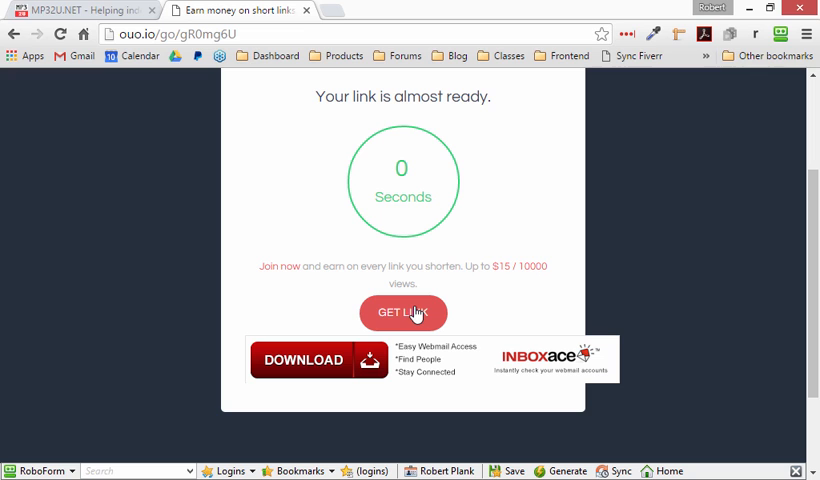
scroll(down, 3)
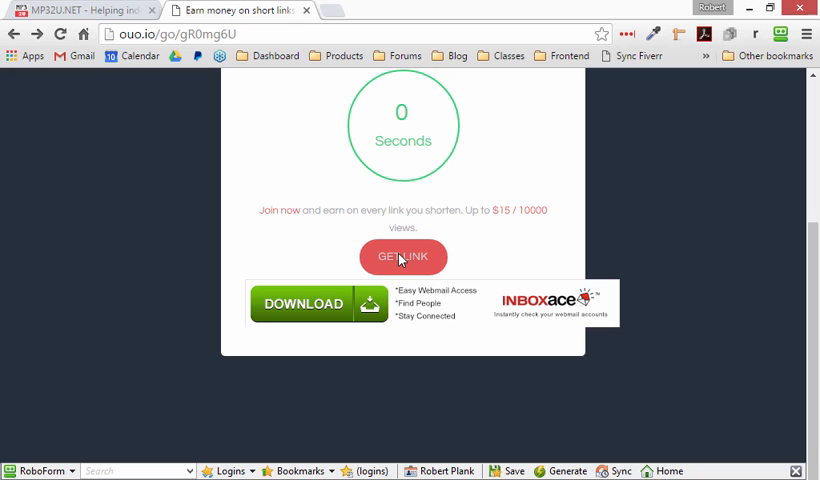
click(402, 257)
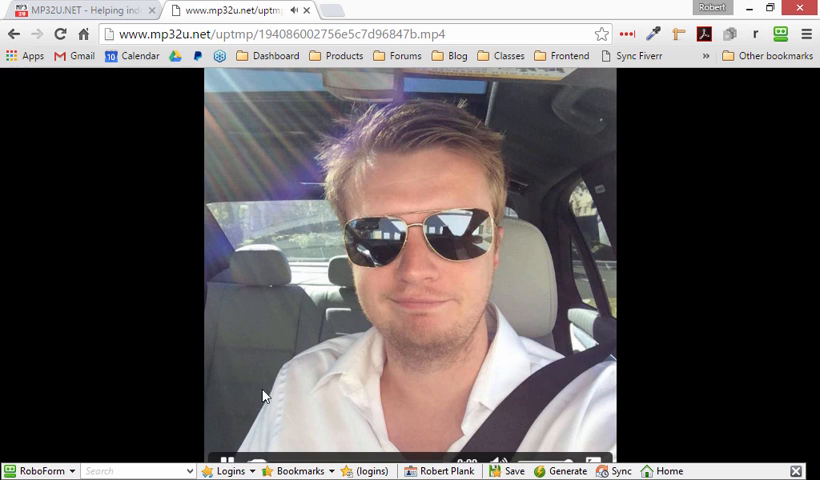
mouse_move(467, 83)
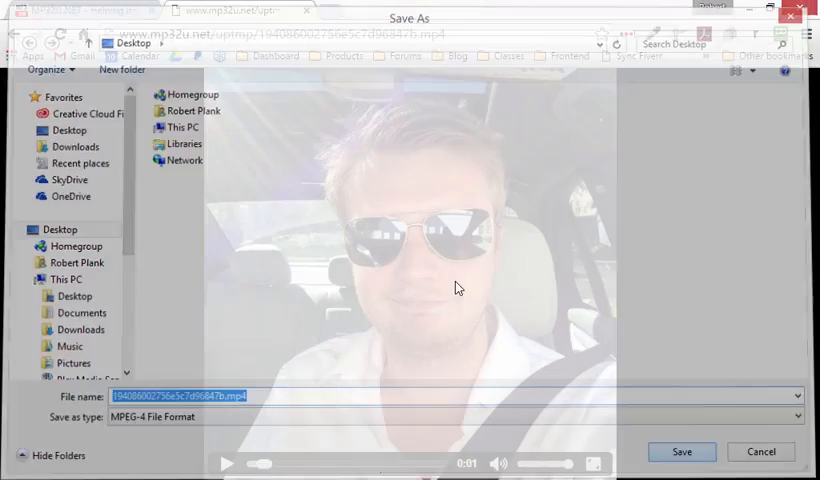
- Save the MP4 video to the Desktop and let the download complete
click(681, 451)
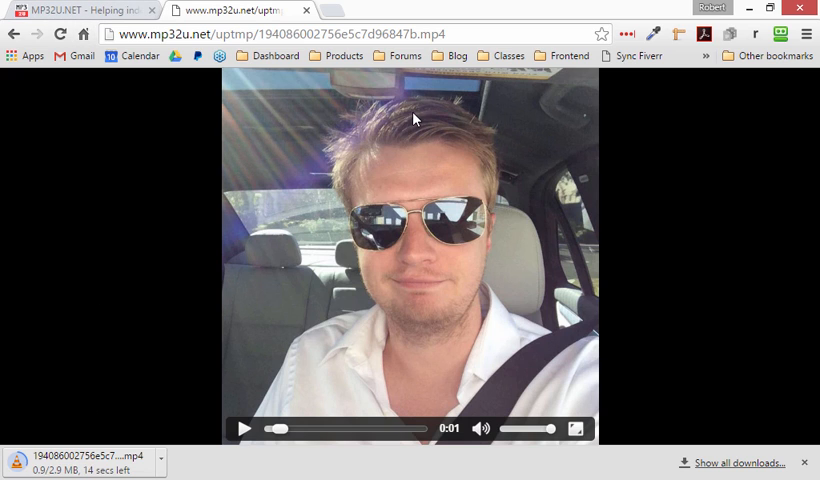
mouse_move(445, 205)
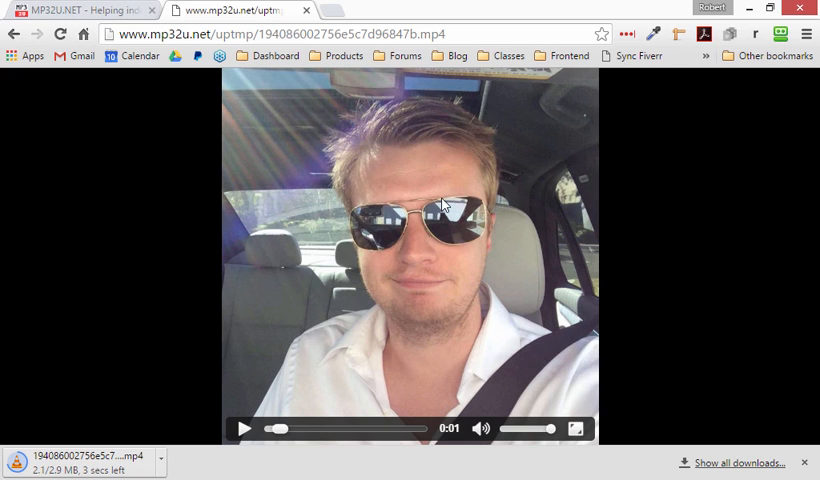
mouse_move(418, 247)
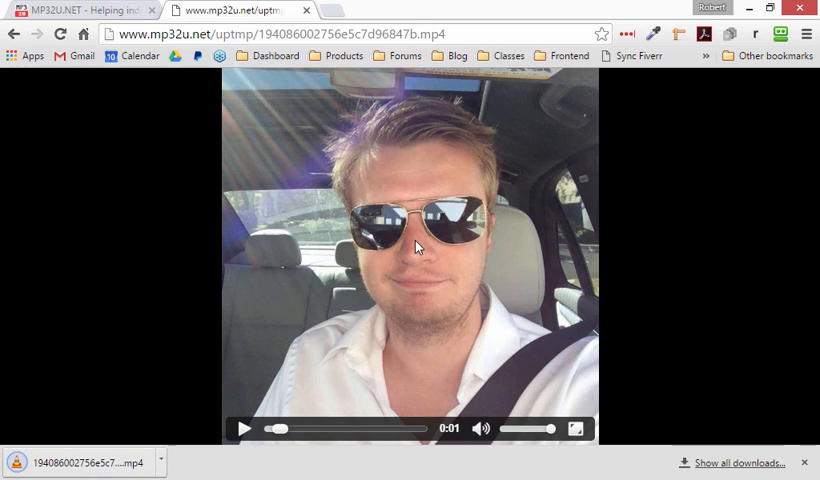
mouse_move(533, 245)
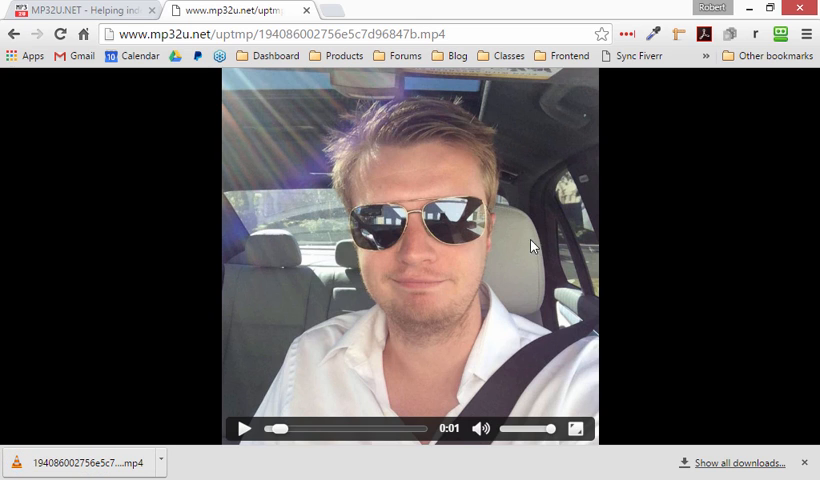
right_click(530, 244)
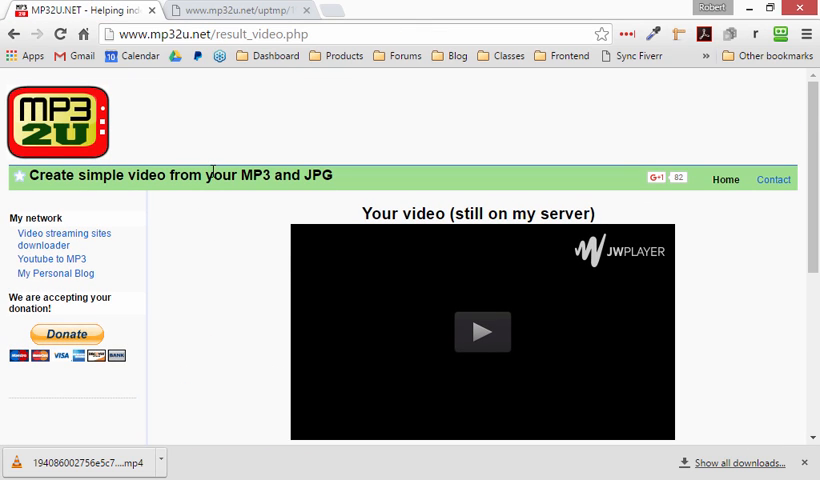
scroll(down, 3)
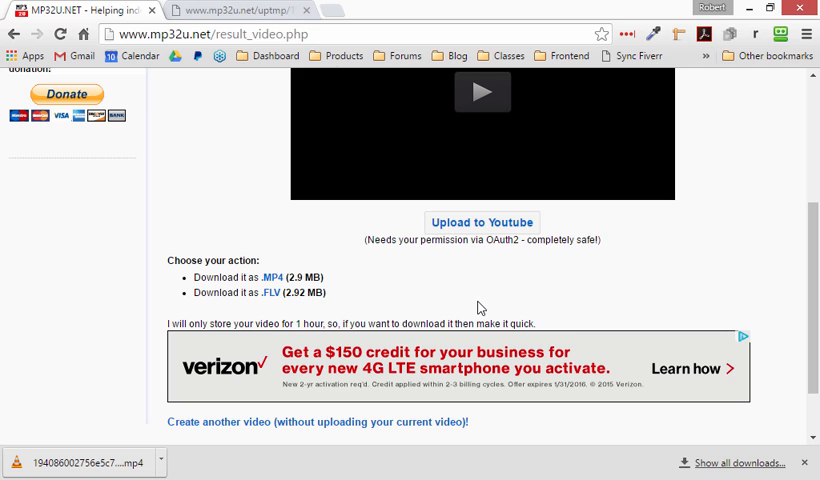
scroll(up, 3)
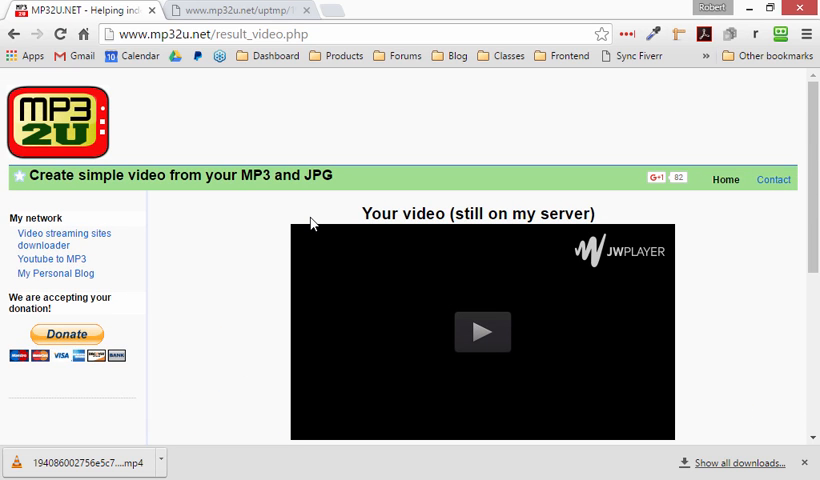
mouse_move(306, 228)
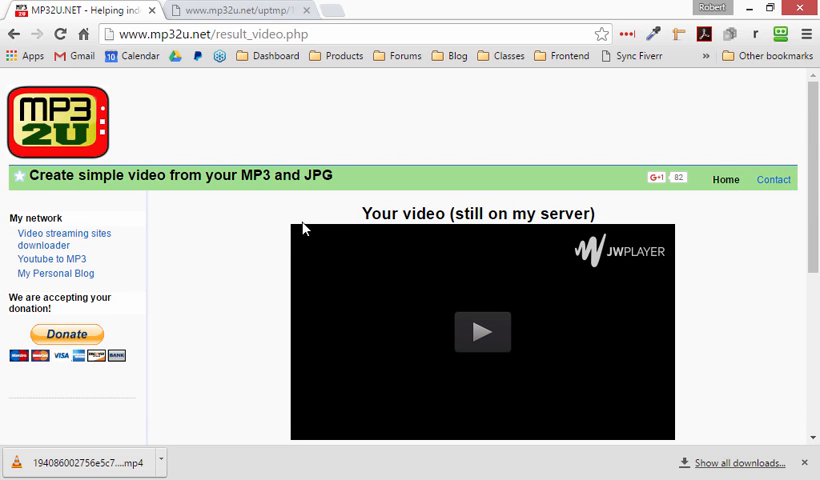
scroll(down, 3)
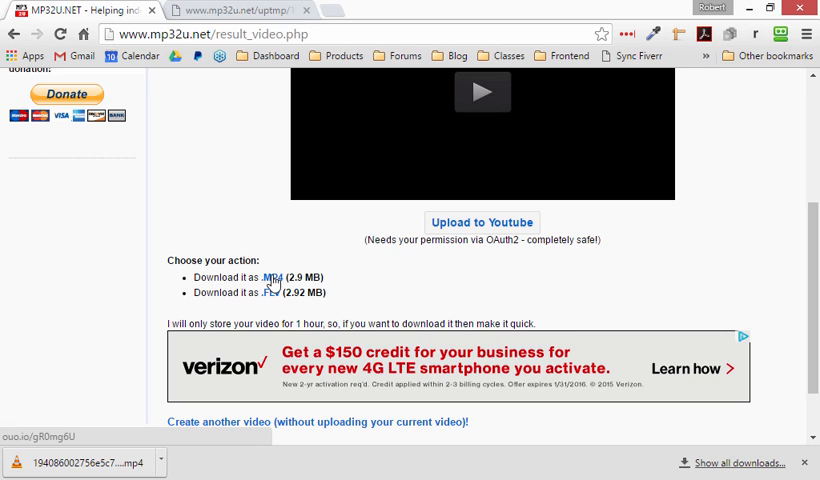
mouse_move(808, 466)
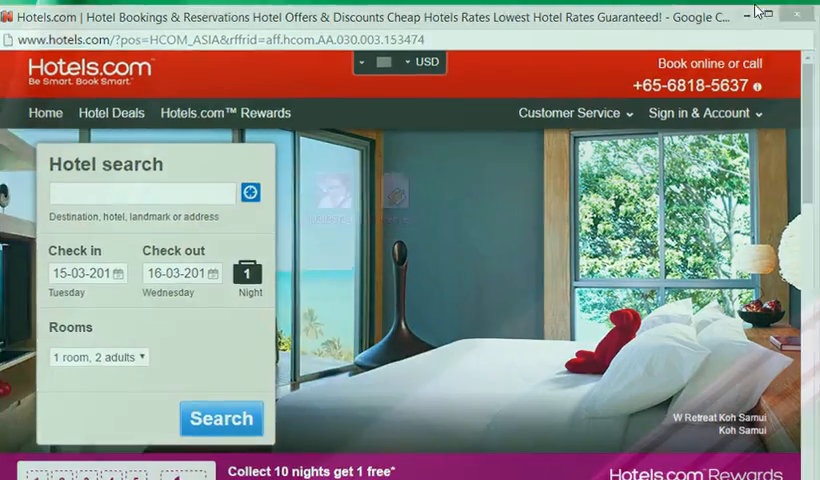
- Check the desktop MP4's properties (2.90 MB, 29 s) and play it in VLC
click(747, 15)
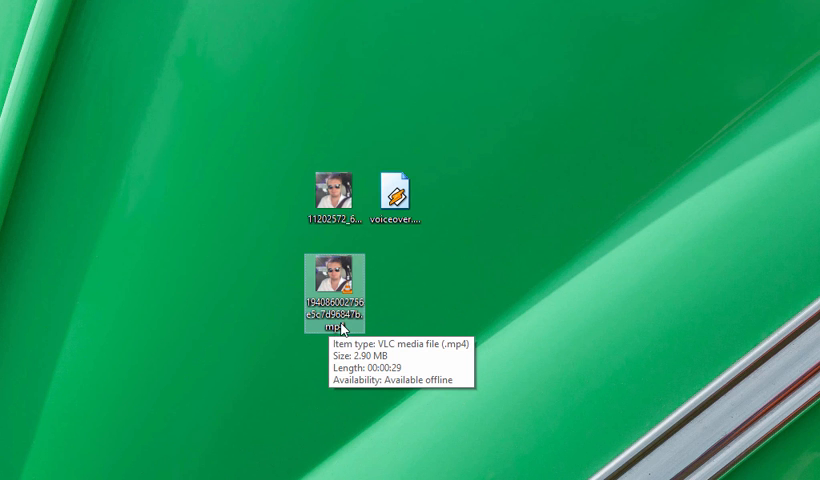
mouse_move(338, 325)
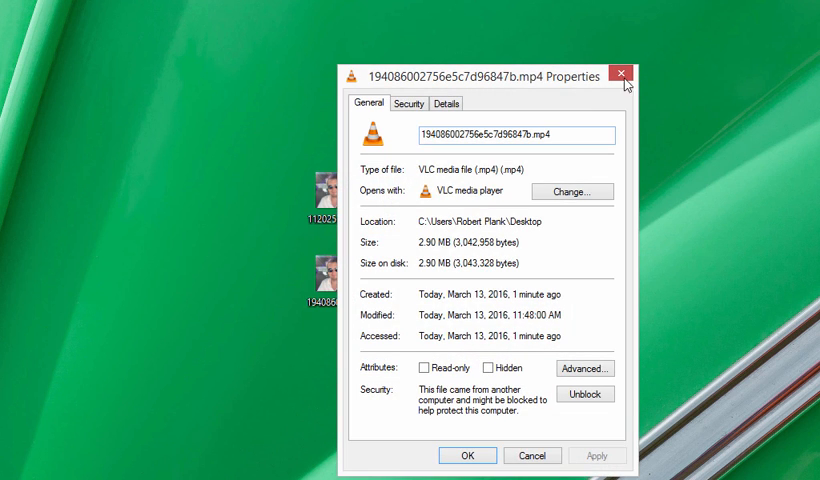
click(621, 74)
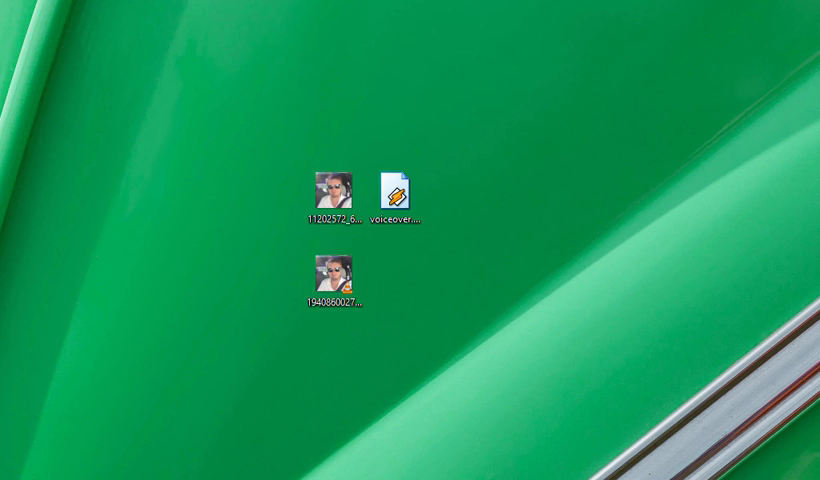
double_click(327, 274)
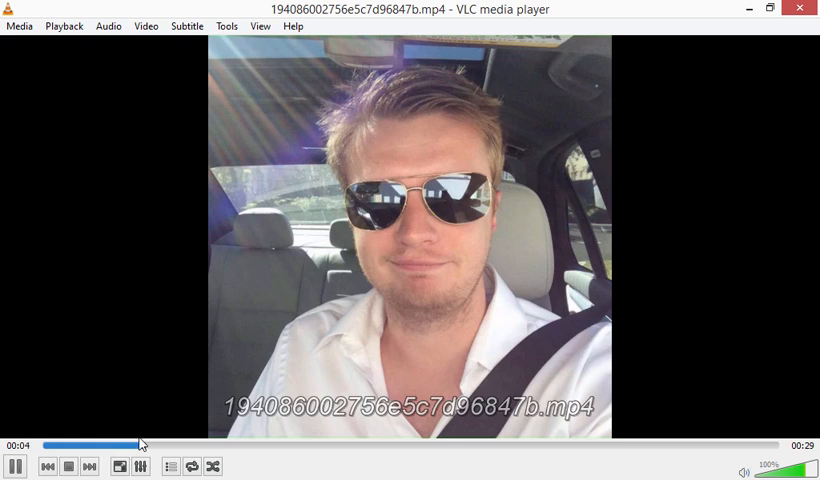
- Pause the 29-second MP4 in VLC, then resume playback at about 23% volume
click(13, 466)
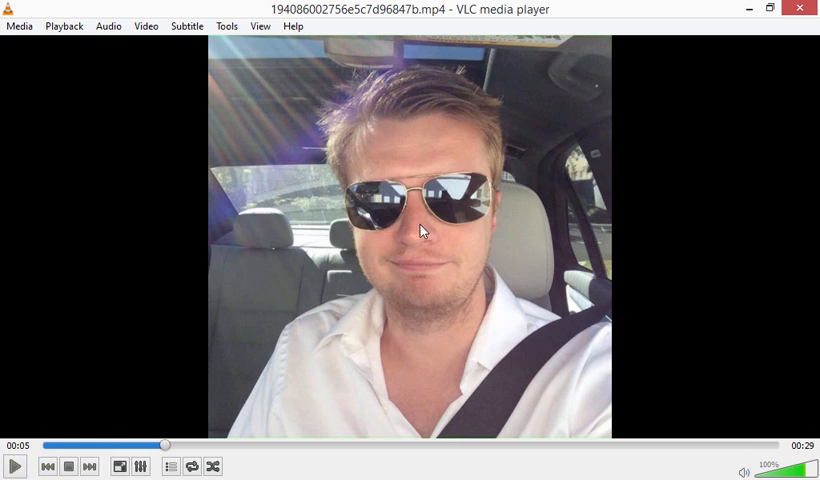
mouse_move(424, 449)
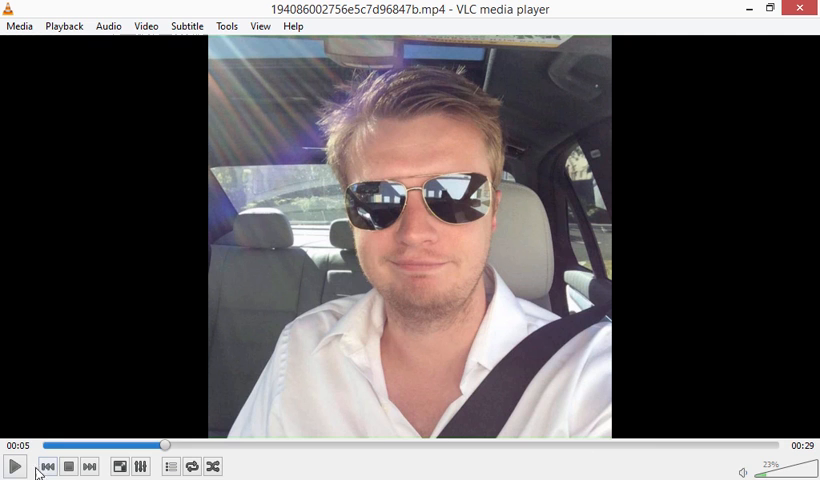
click(14, 466)
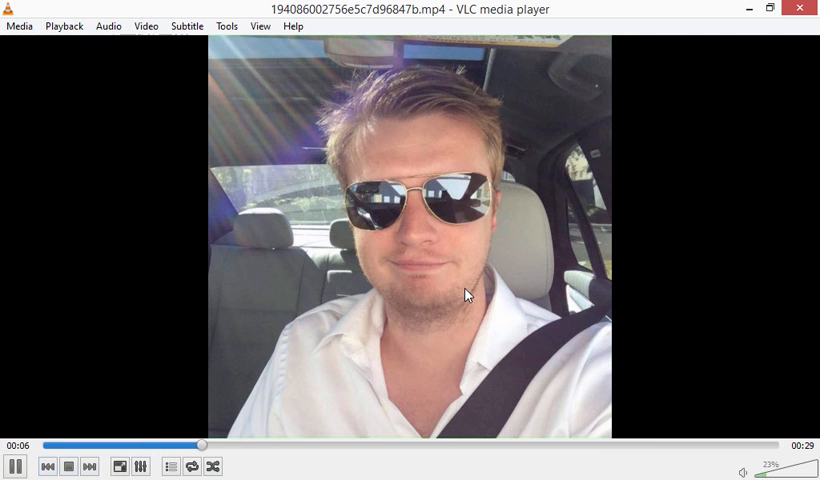